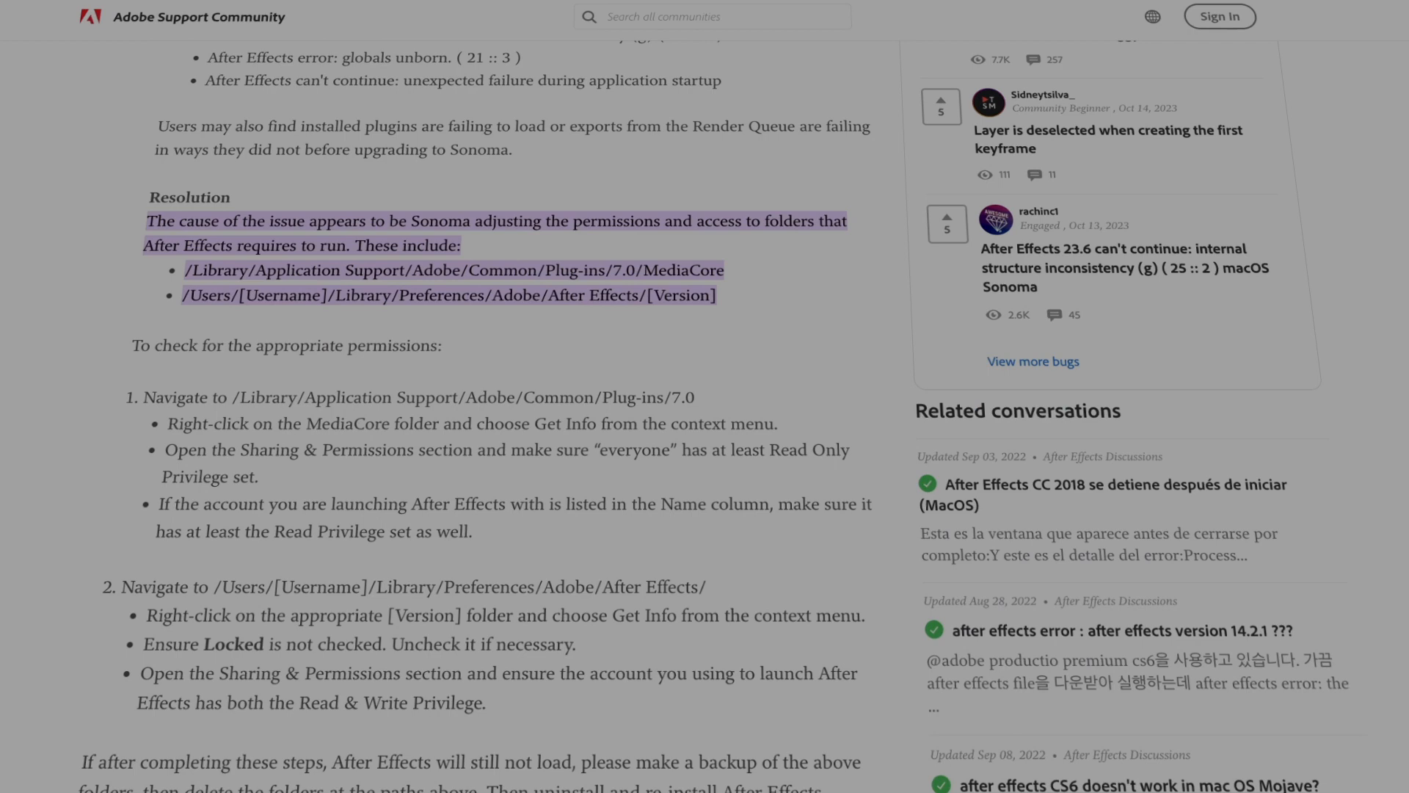
Scroll past the original post to the Adobe replies that only 24.0 and 23.6 support Sonoma and ask for a log file
scroll(down, 3)
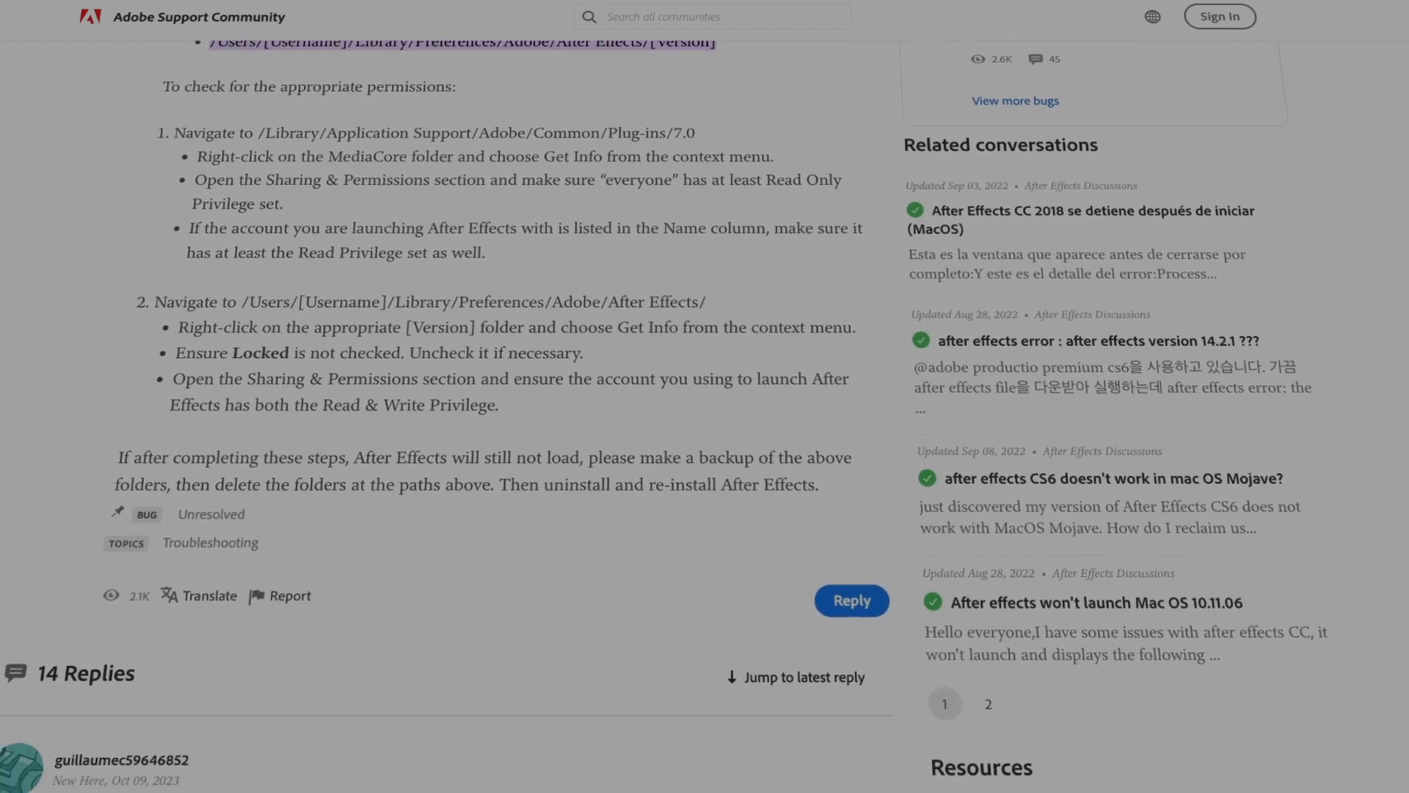
scroll(down, 3)
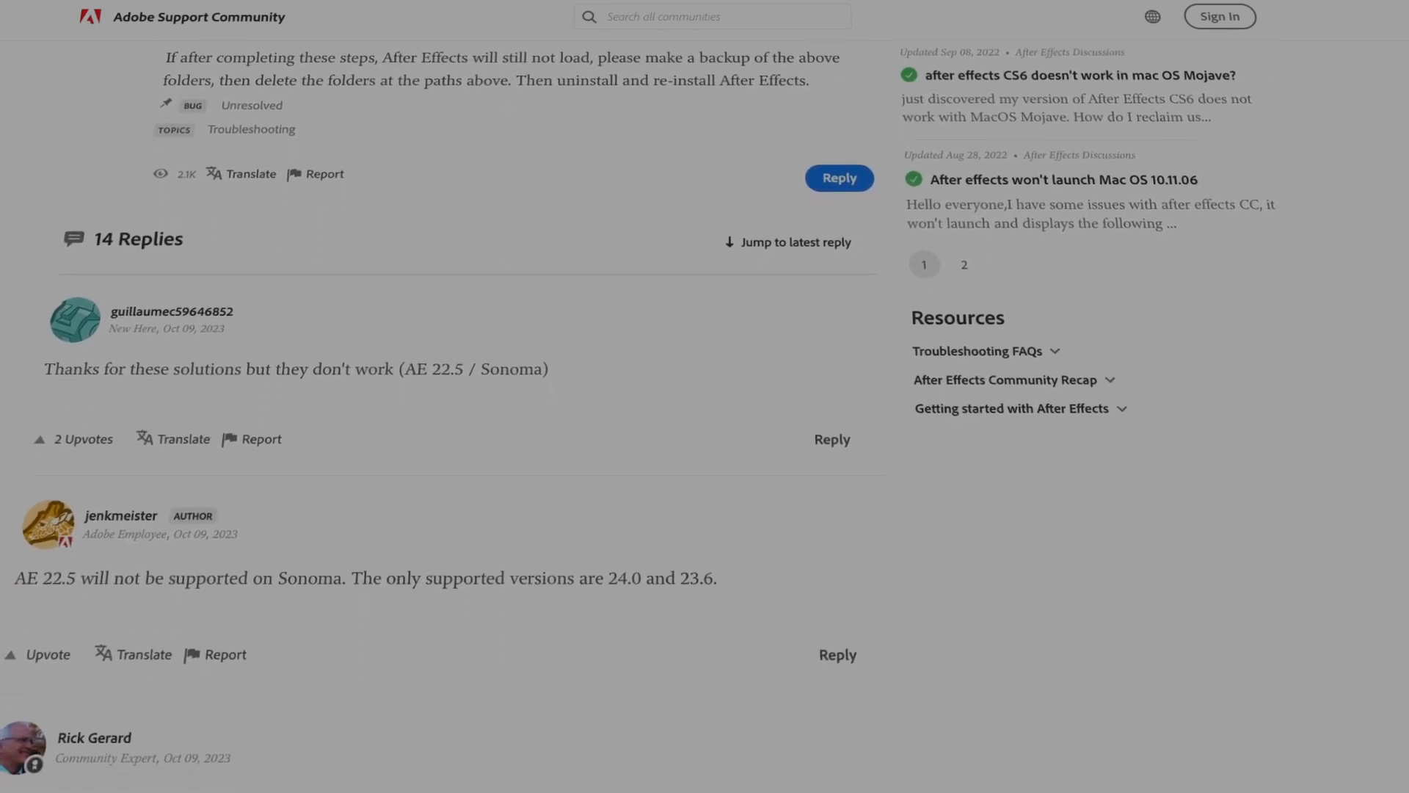
scroll(down, 3)
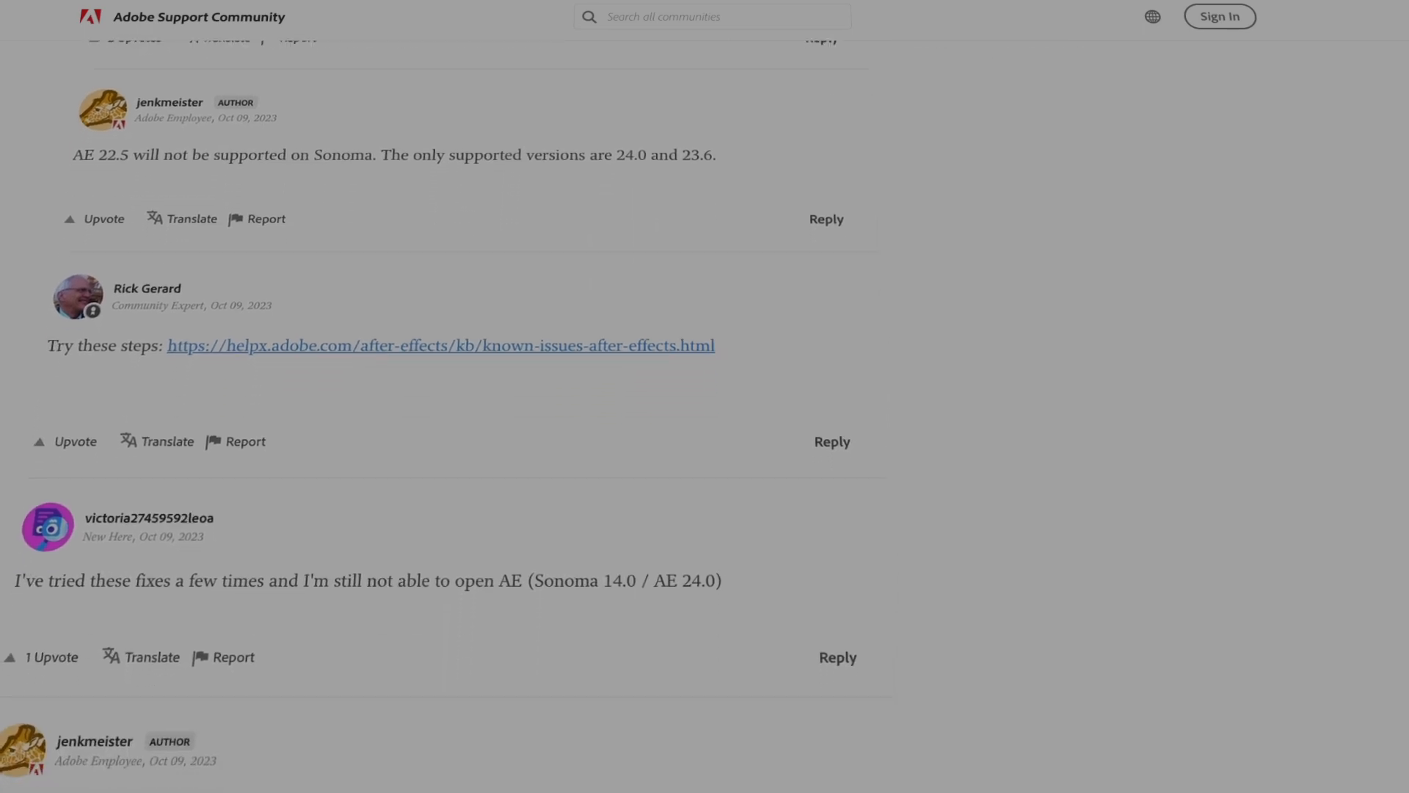
scroll(down, 3)
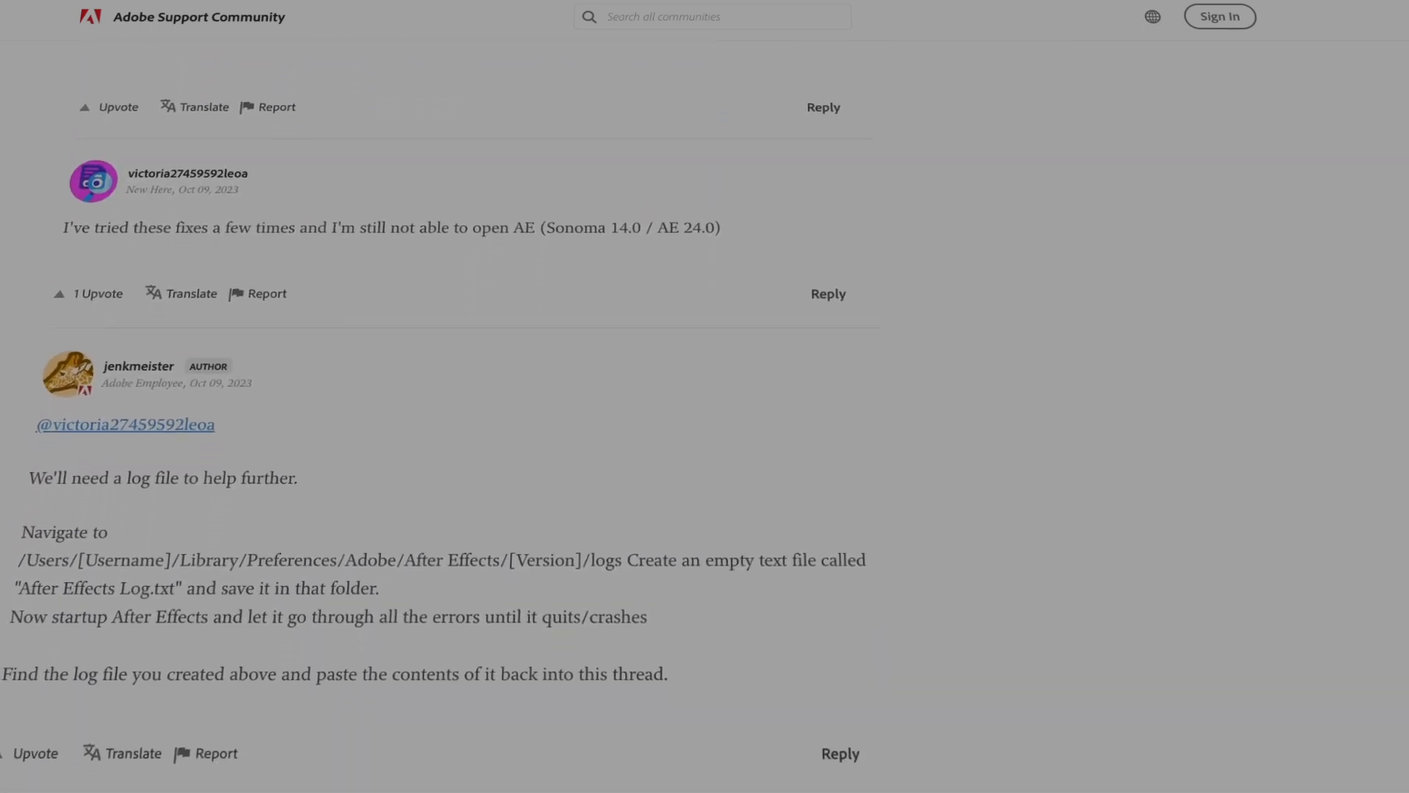
scroll(down, 3)
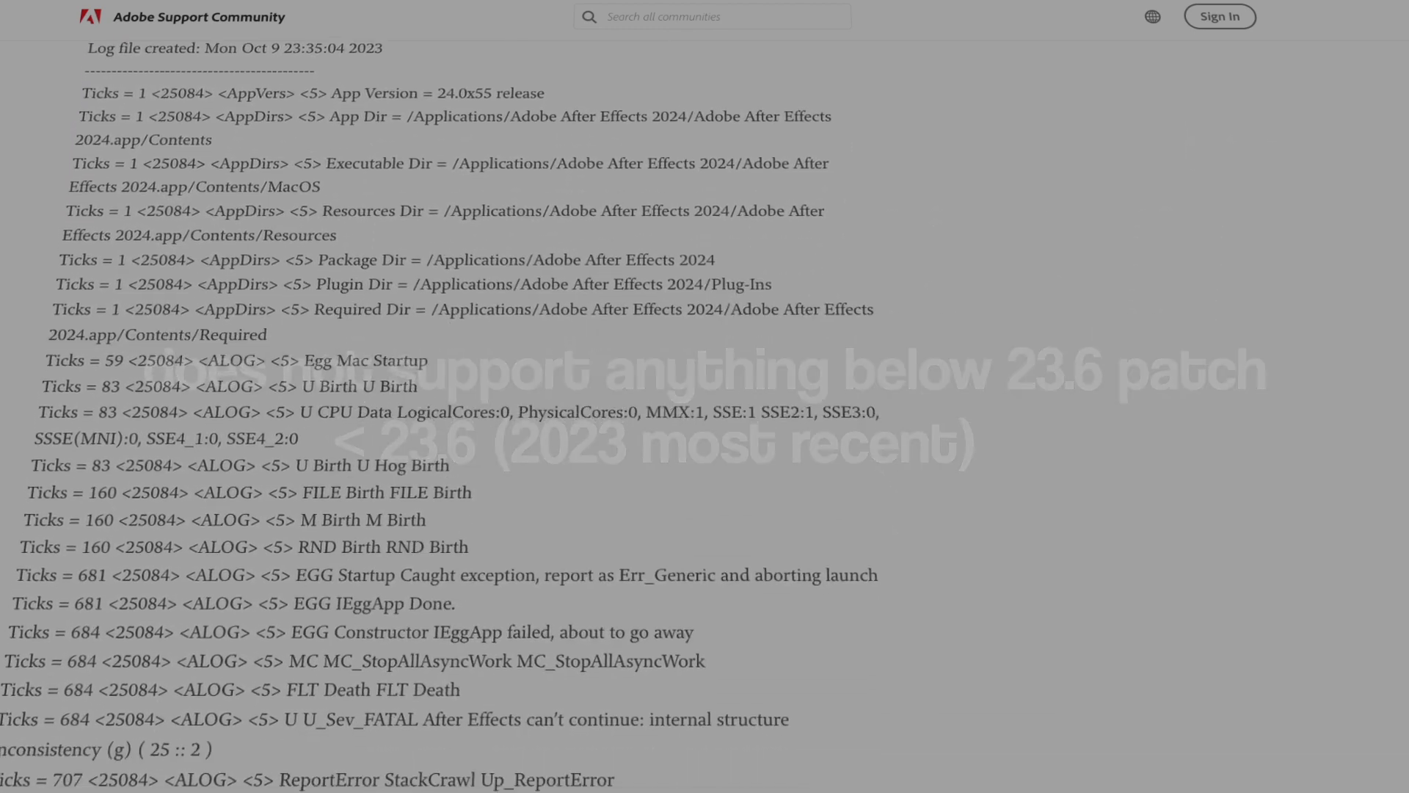
Scroll through the pasted After Effects crash log to its closing lines
scroll(down, 3)
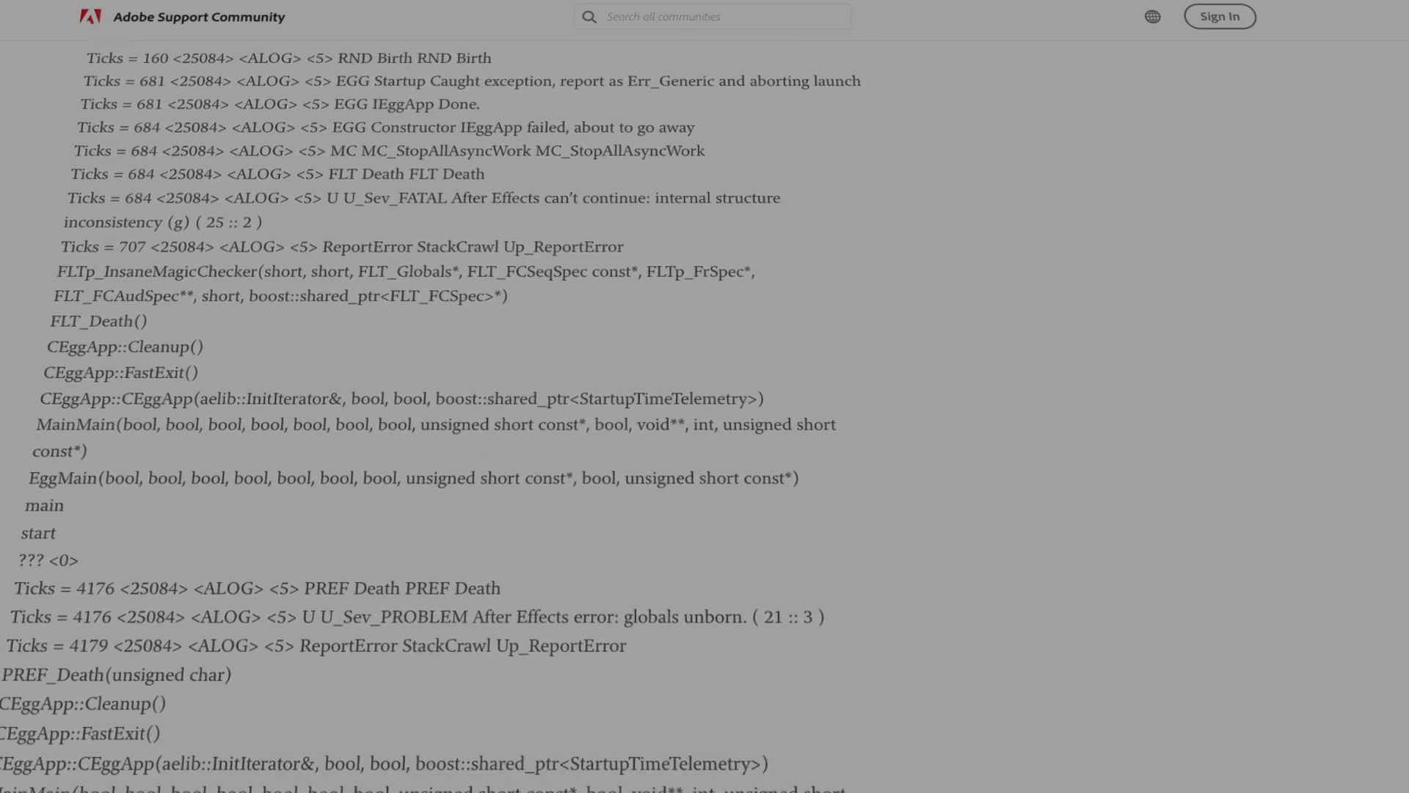
scroll(down, 3)
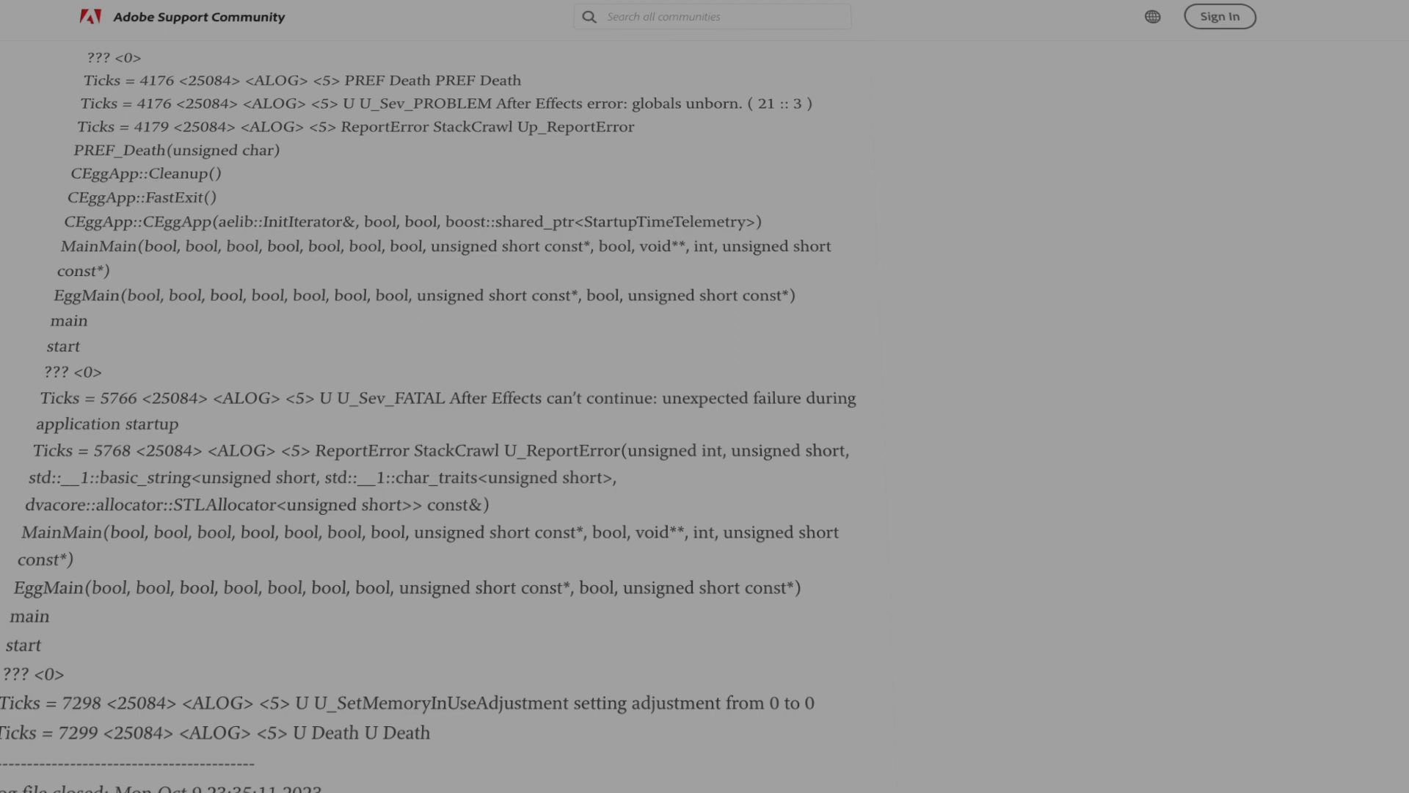
scroll(down, 3)
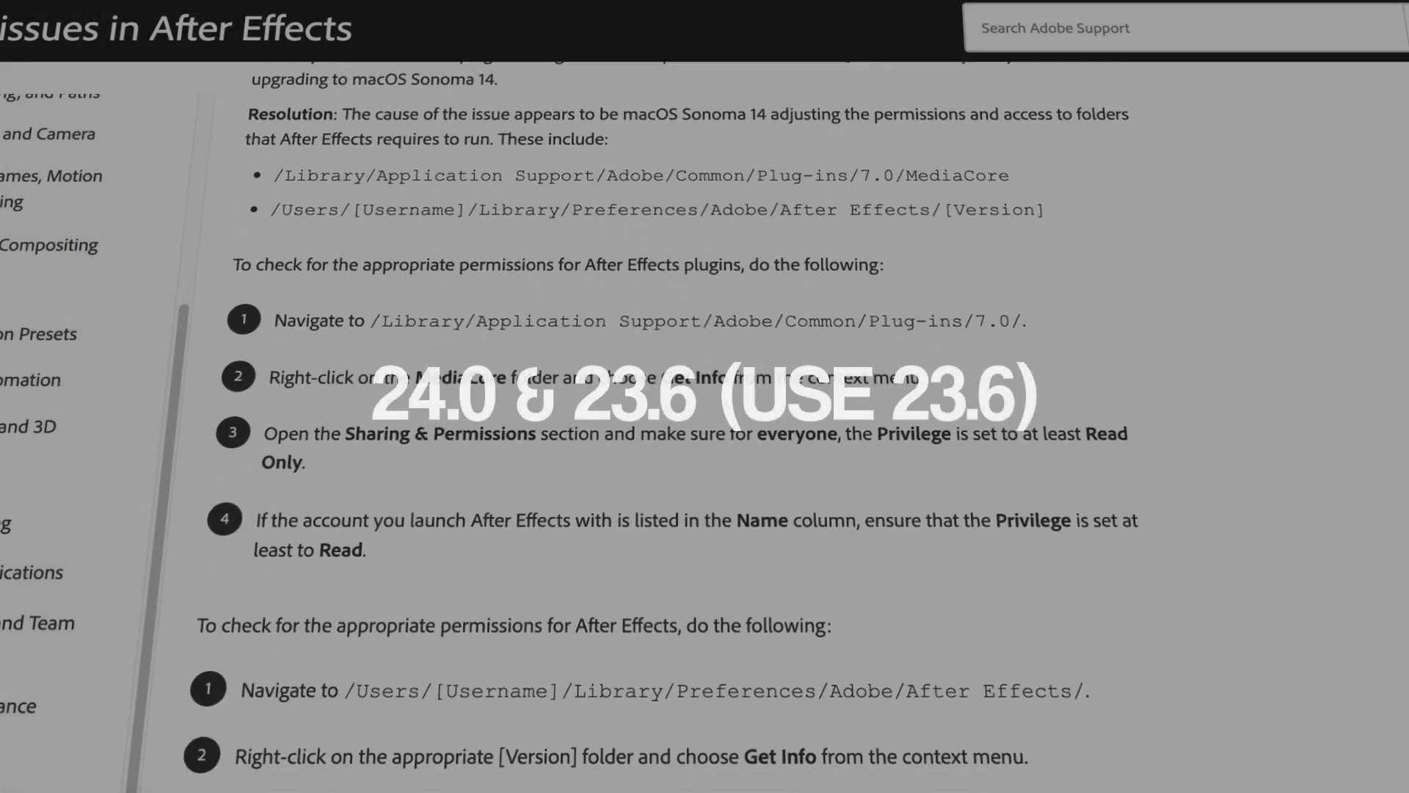
Scroll past the Sonoma folder-permission fix steps to the Trend Micro crash section and June 2023 release
scroll(down, 3)
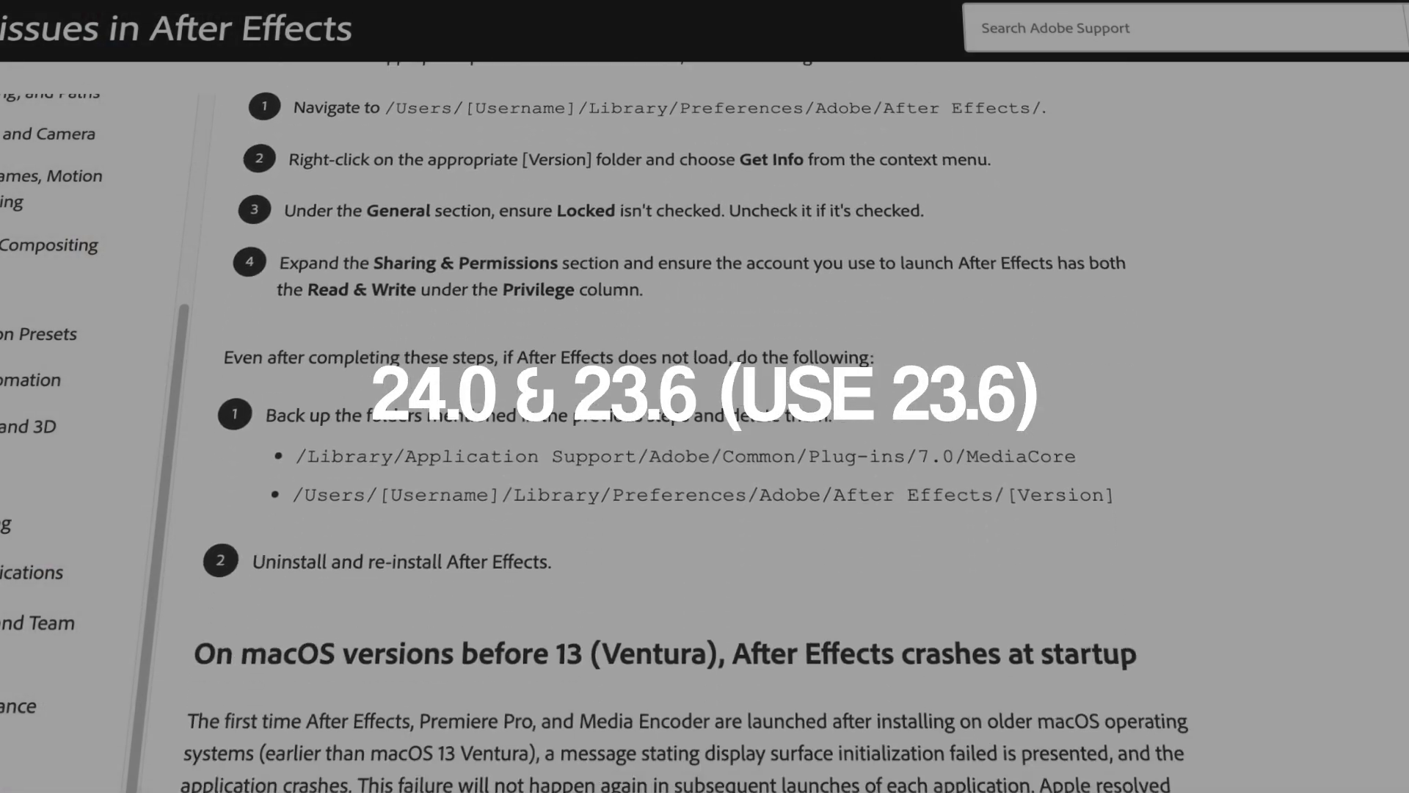
scroll(down, 3)
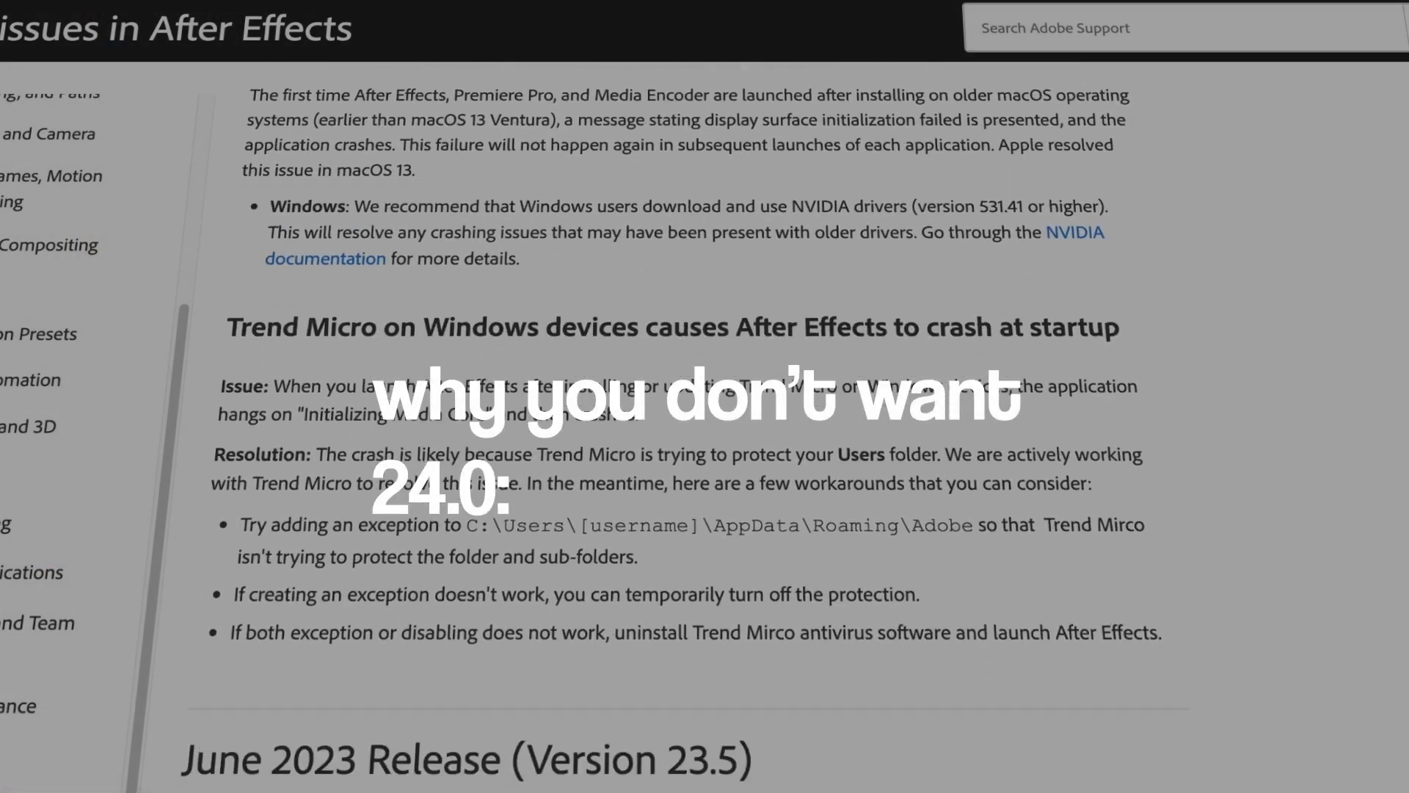
scroll(down, 3)
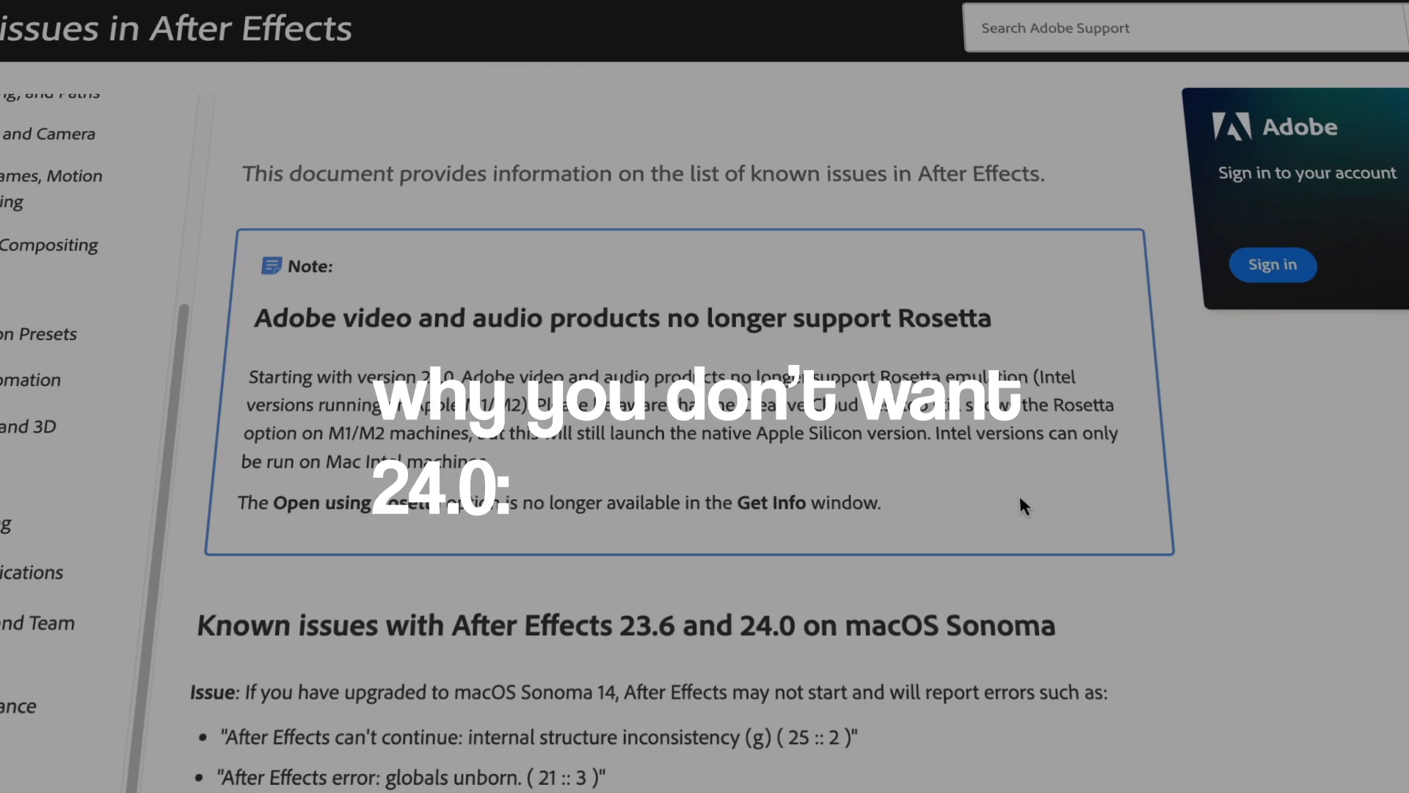
Highlight the 'Known issues with After Effects 23.6 and 24.0 on macOS Sonoma' heading and its error list
scroll(down, 3)
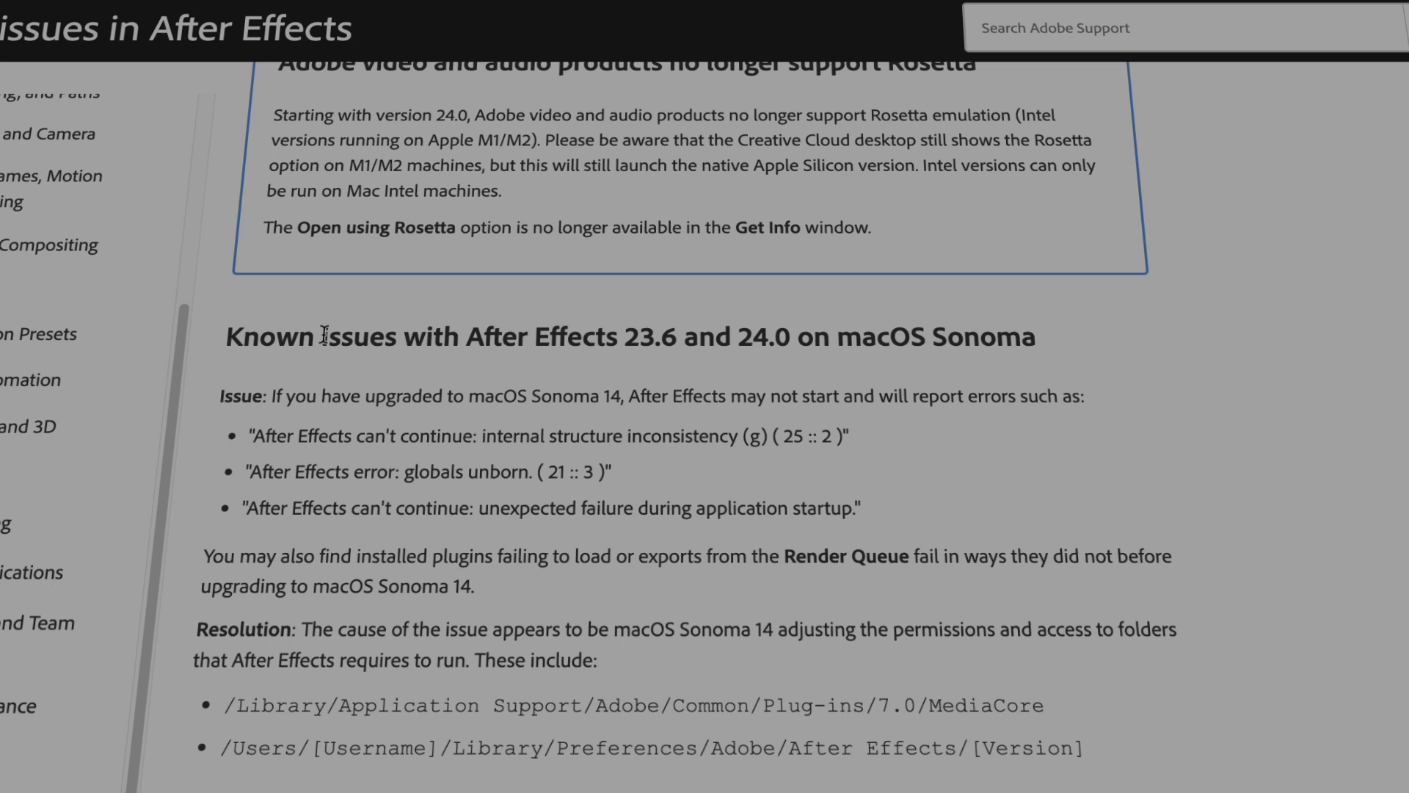
drag(321, 336, 1162, 602)
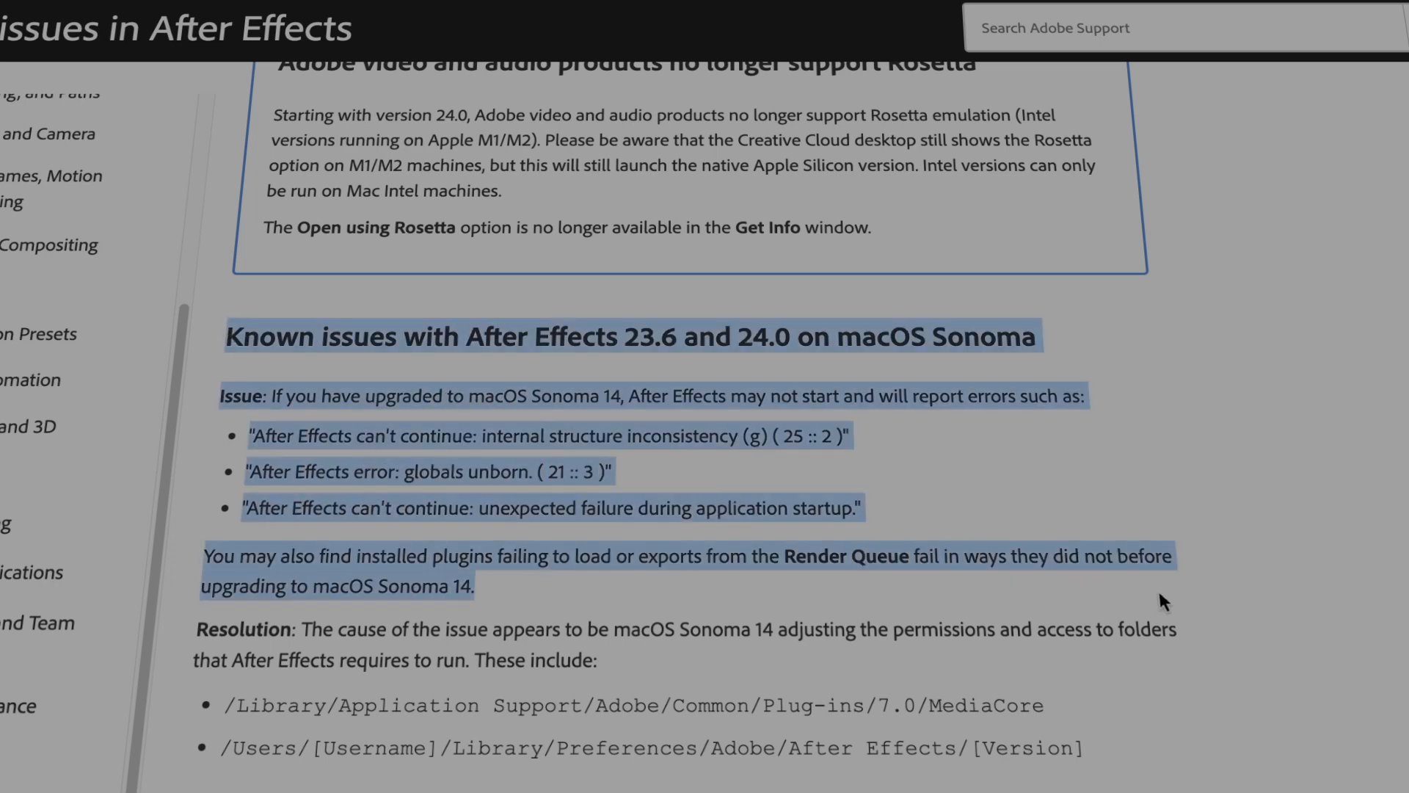
mouse_move(895, 663)
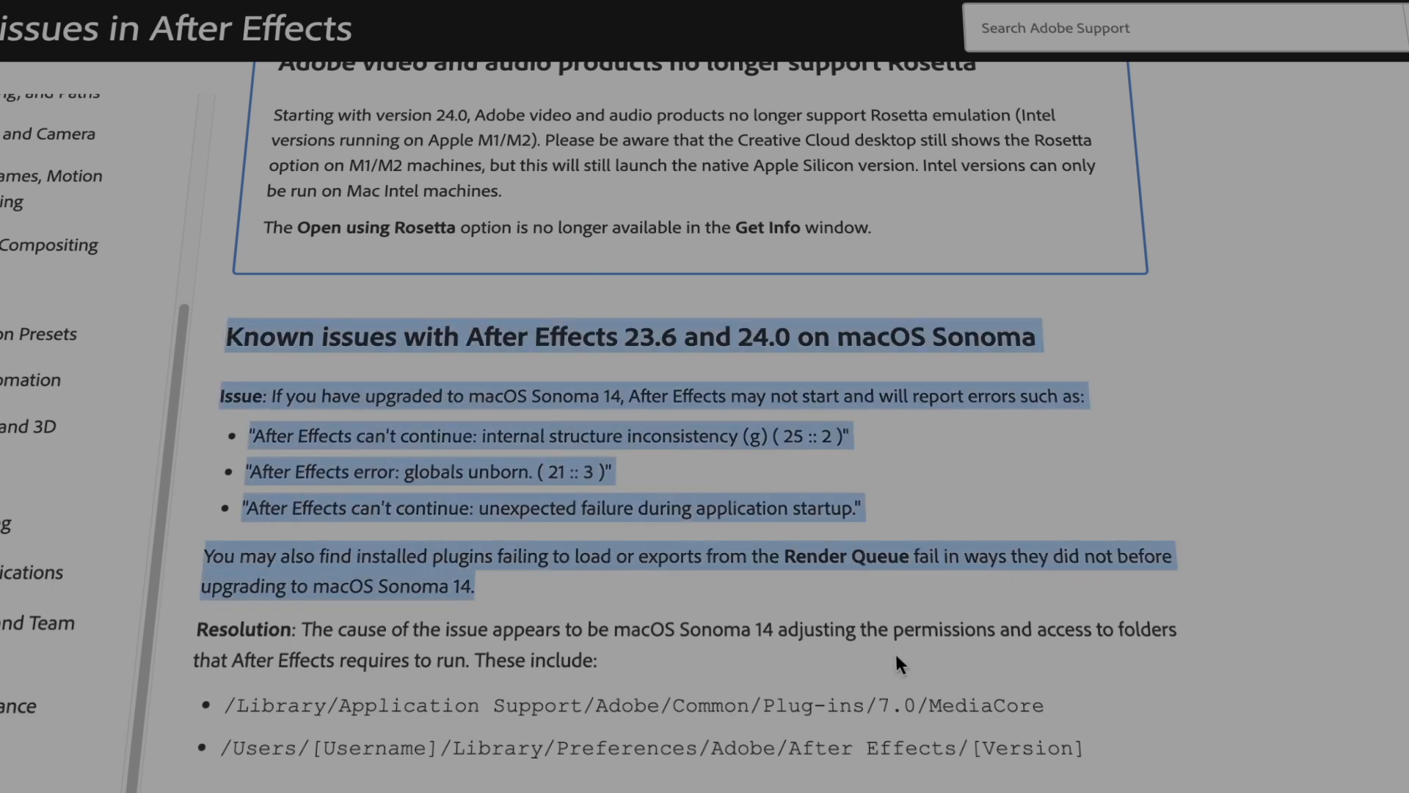
scroll(up, 3)
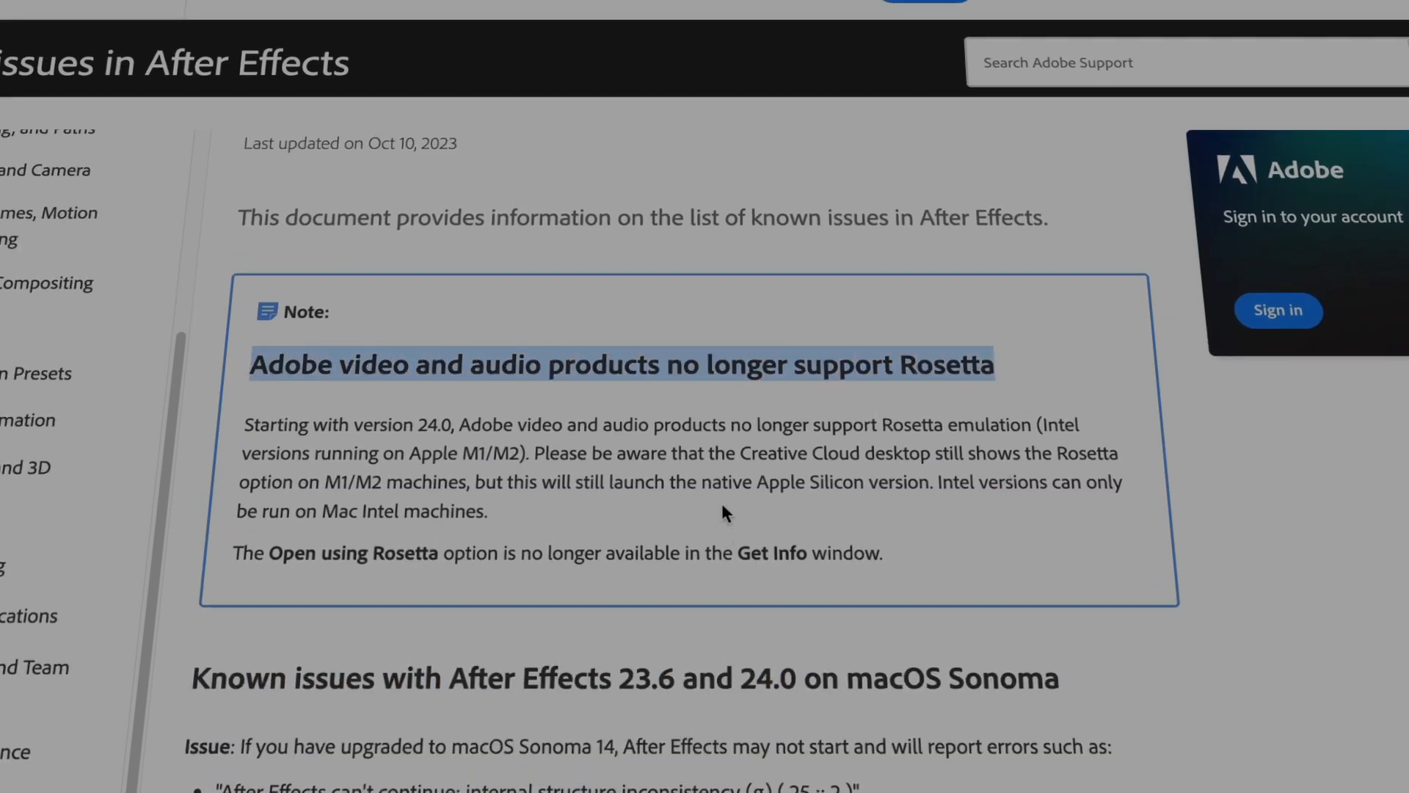
Clear the text selection at the note that version 24.0 products no longer support Rosetta
click(381, 448)
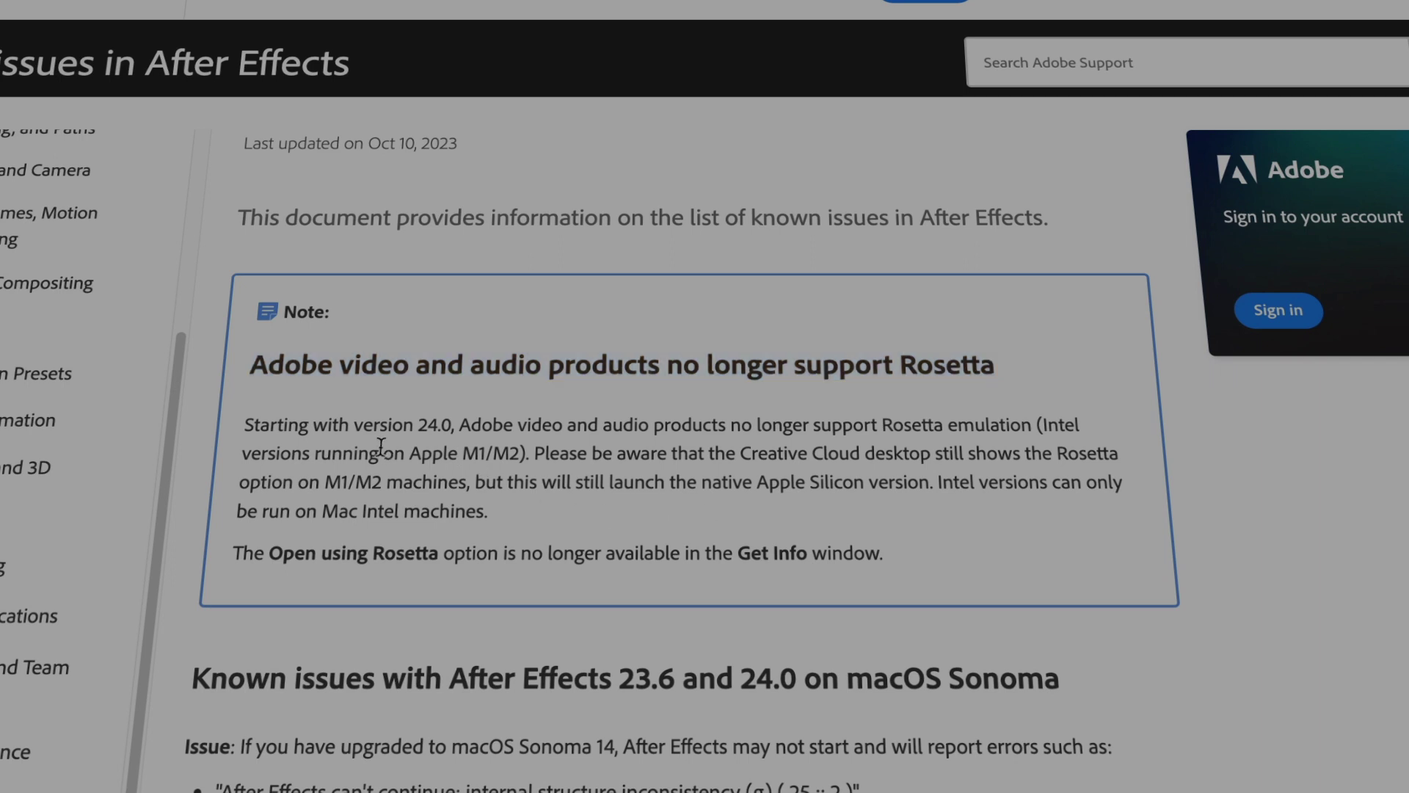